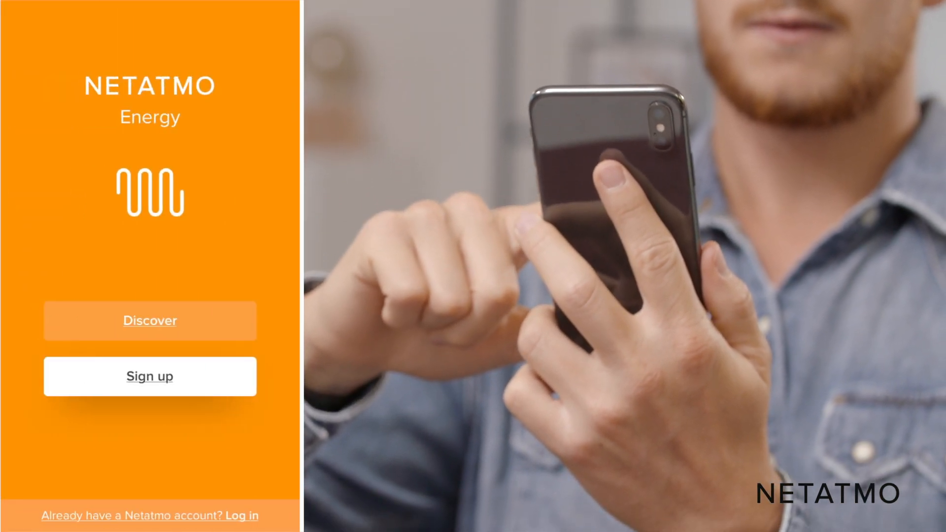
# Step: Begin creating a new Netatmo account from the welcome screen via Sign up
pyautogui.click(150, 376)
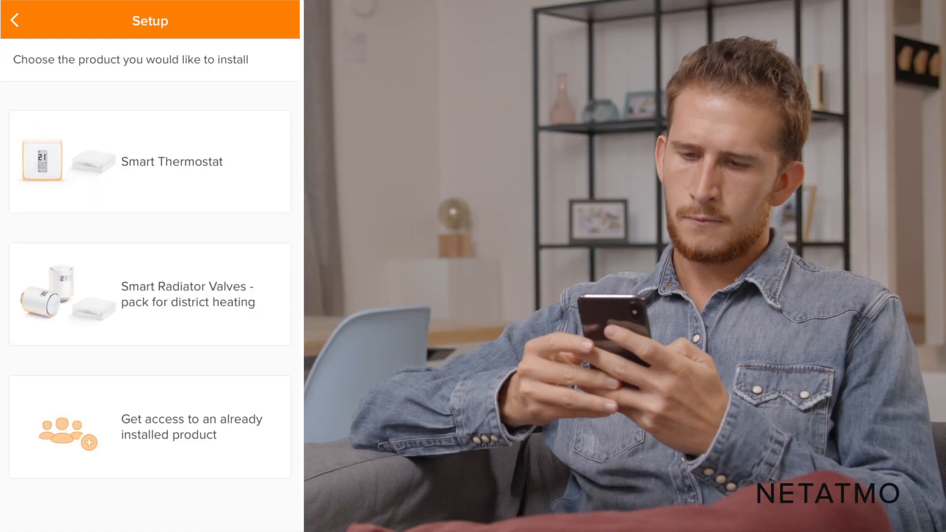
# Step: Select Smart Thermostat from the Setup product list as the device to install
pyautogui.click(150, 162)
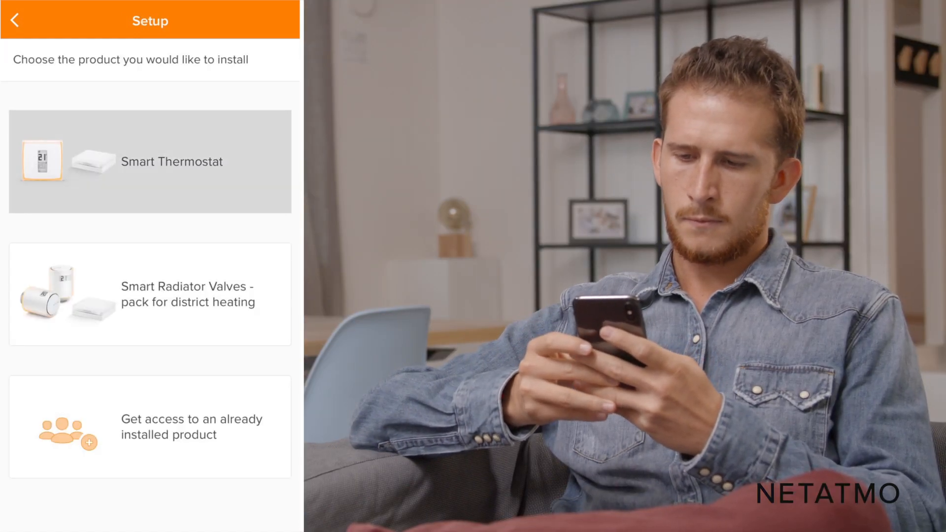